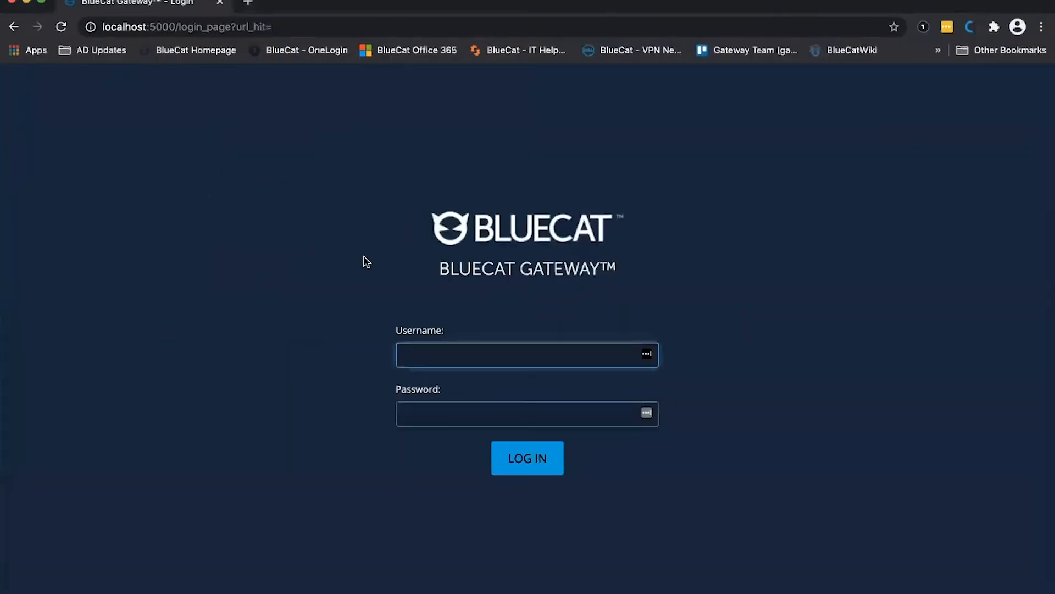
mouse_move(279, 216)
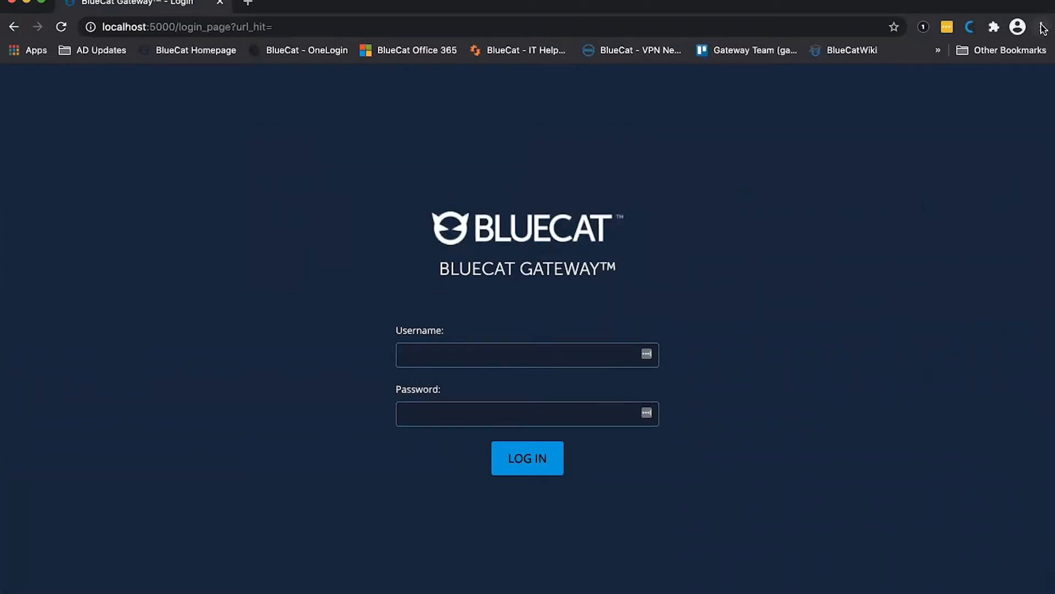
Step: Hide Chrome's bookmarks bar via the browser menu above the login page
left_click(1042, 26)
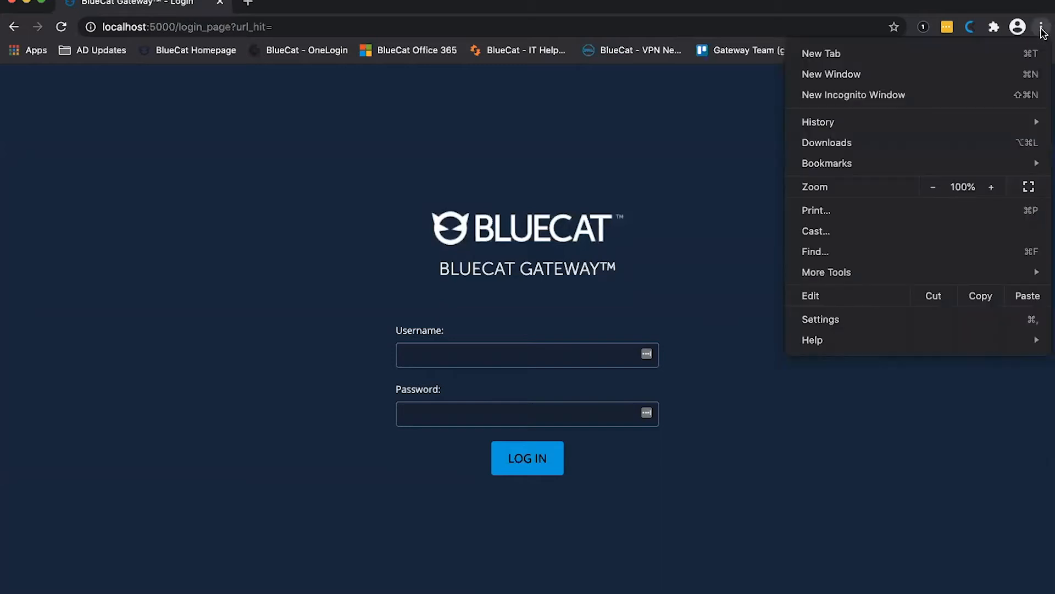
left_click(826, 162)
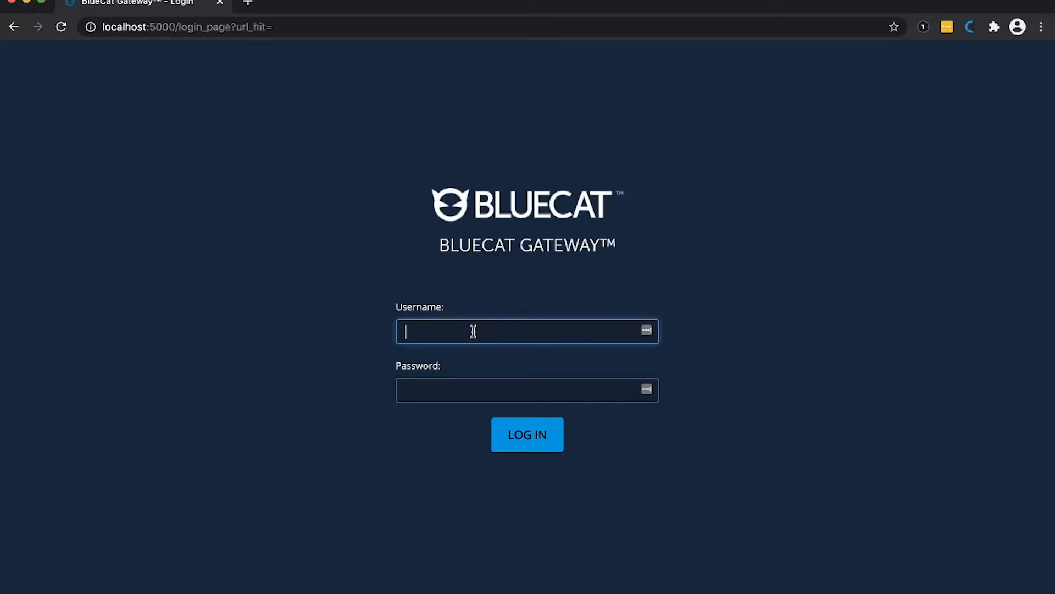
Step: Log in and launch the BlueCat Focus Host workflow listing FailoverTest's networks
type("p[o")
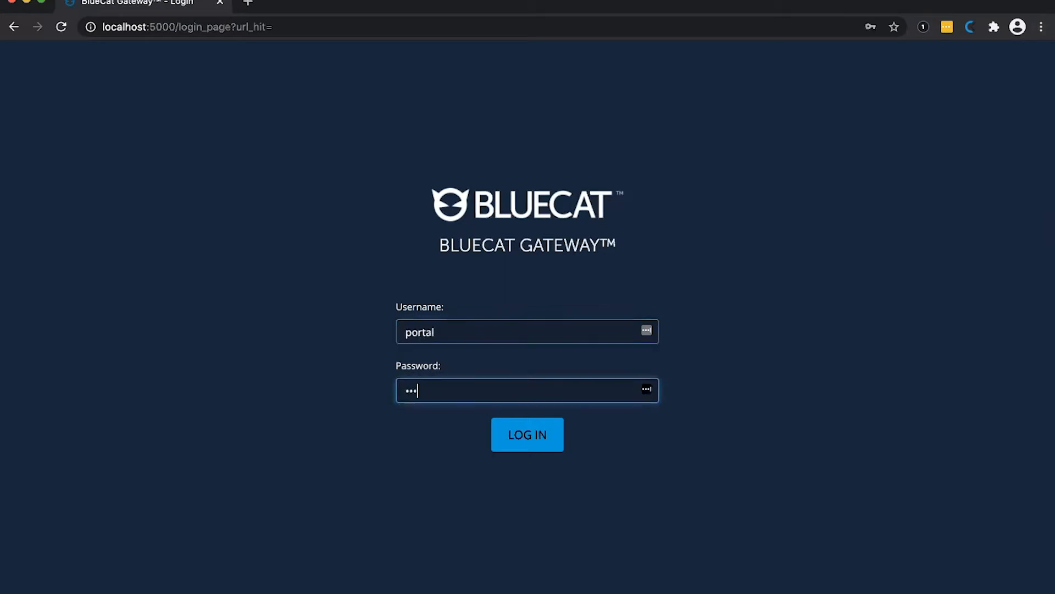
left_click(526, 434)
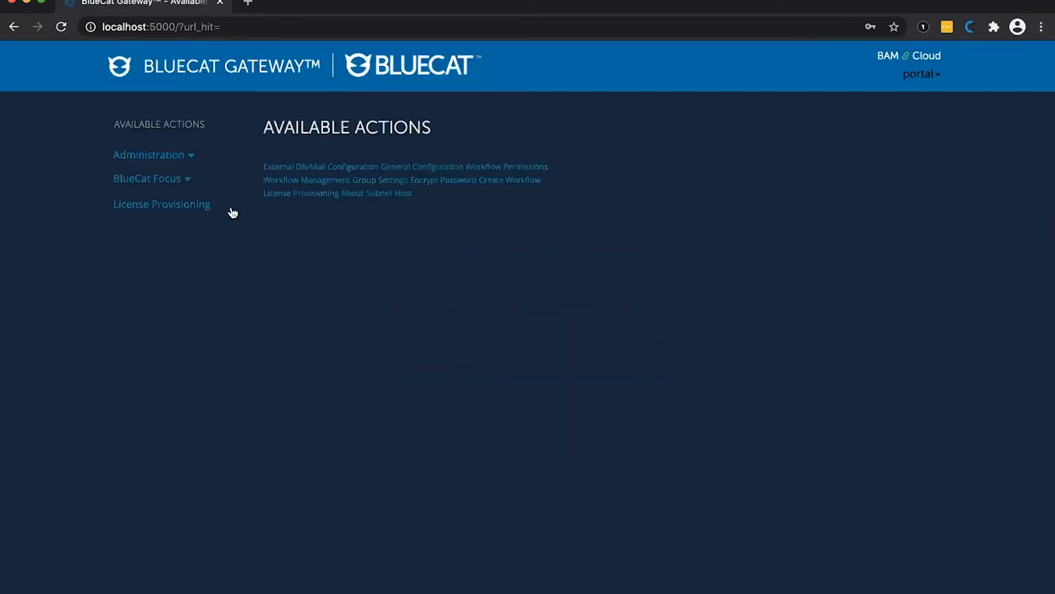
left_click(147, 178)
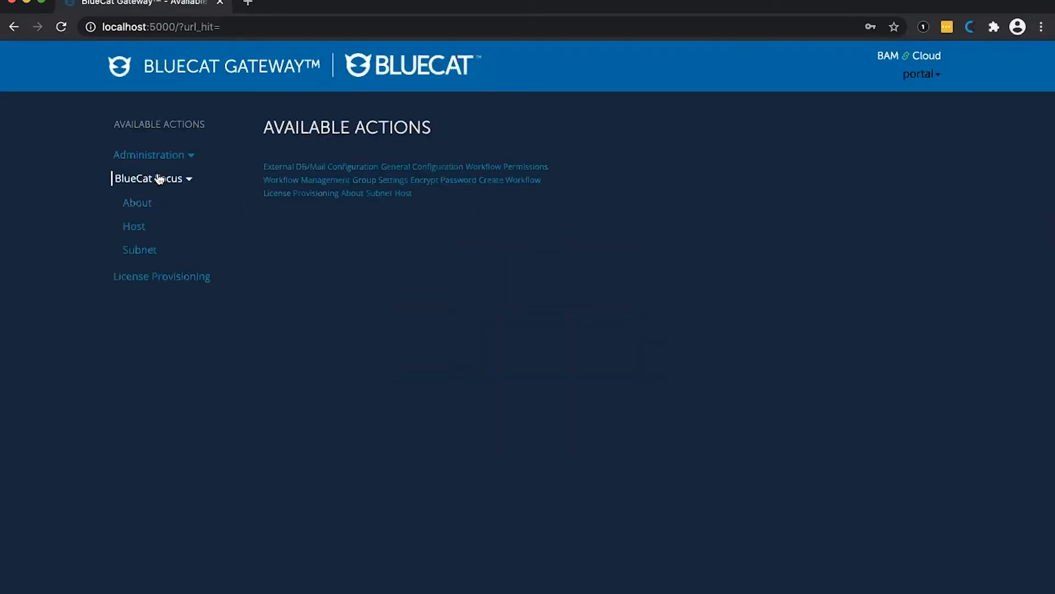
left_click(133, 226)
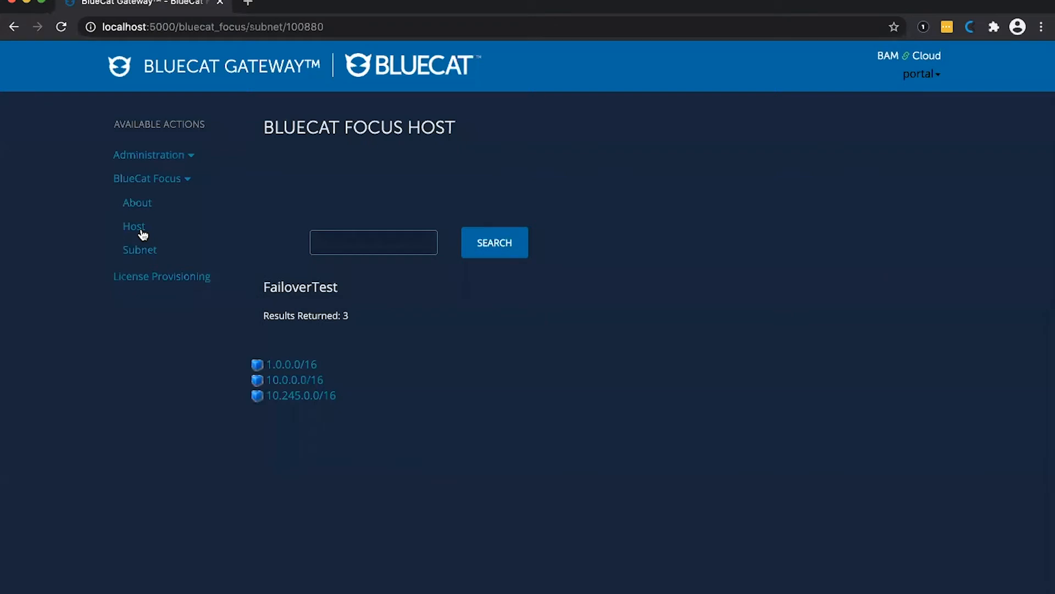
mouse_move(289, 364)
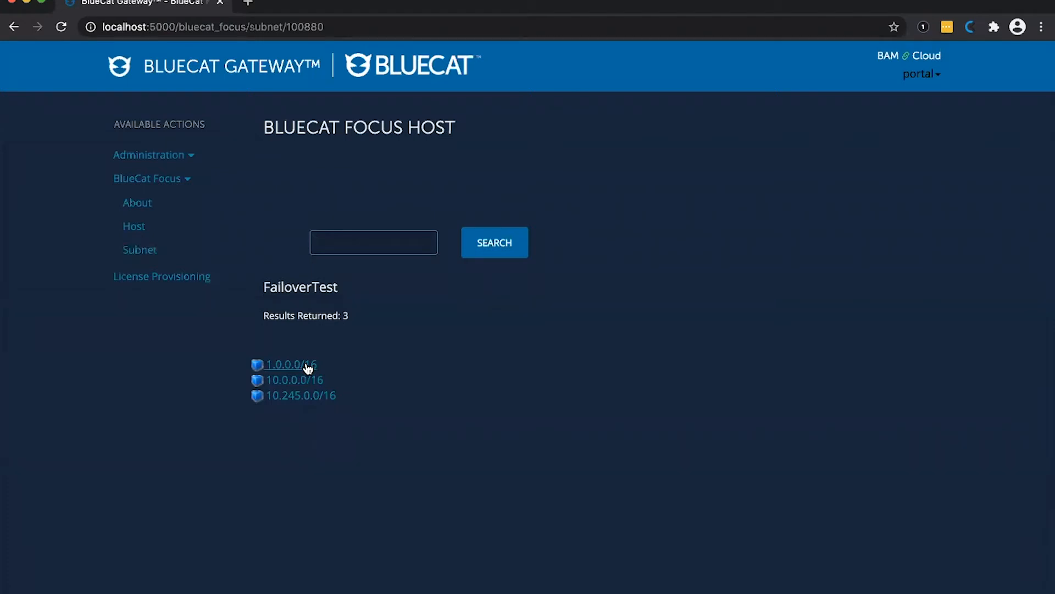
Step: Drill from 1.0.0.0/16 into the 1.0.0.0/24 testing network's address list
left_click(287, 364)
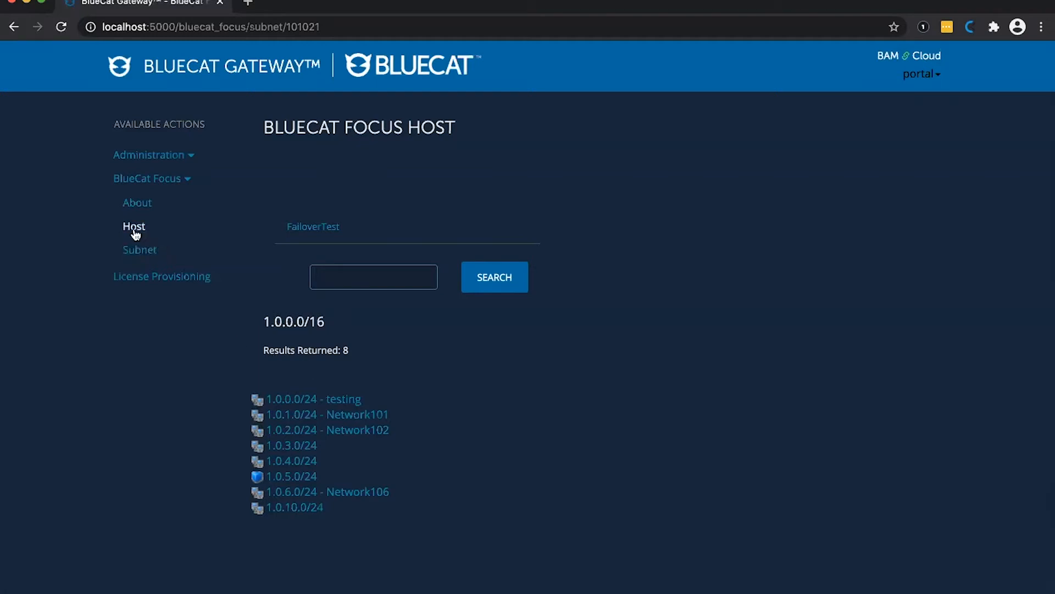
mouse_move(327, 447)
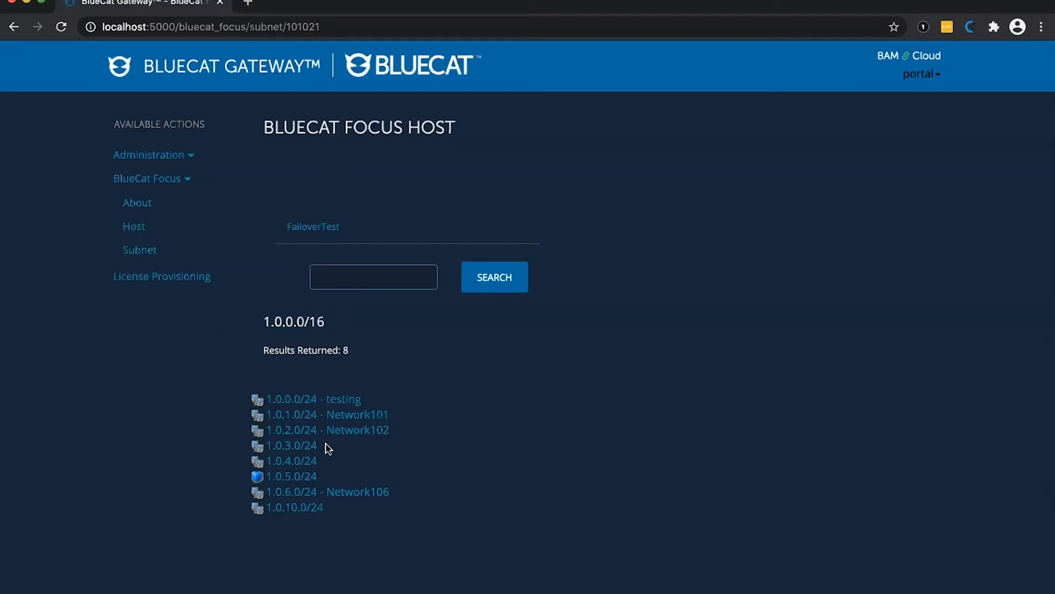
mouse_move(313, 402)
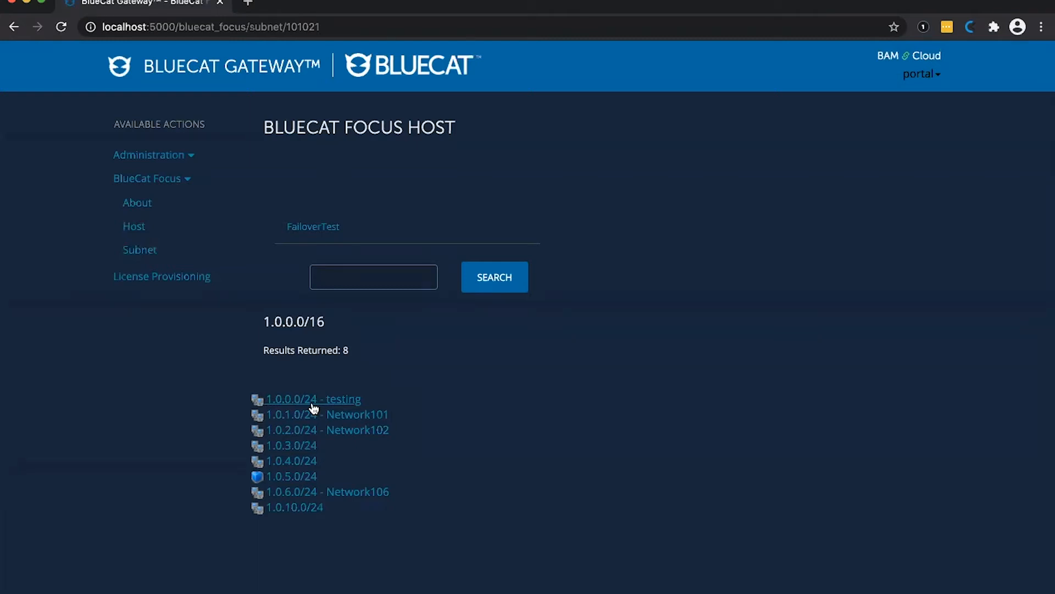
left_click(311, 398)
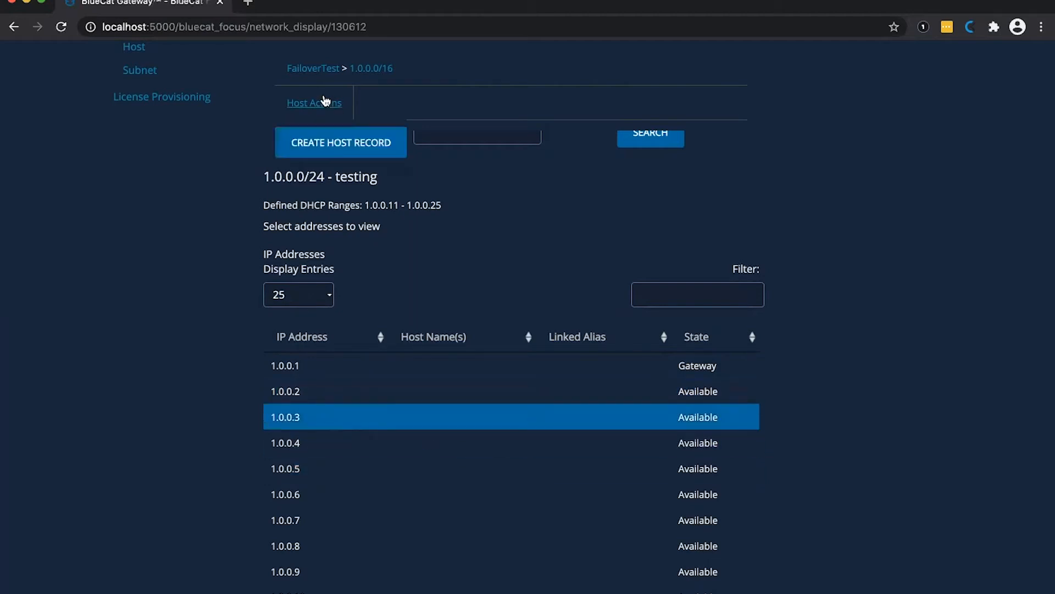
Step: Start a Create Host Record form for address 1.0.0.3 from Host Actions
left_click(341, 142)
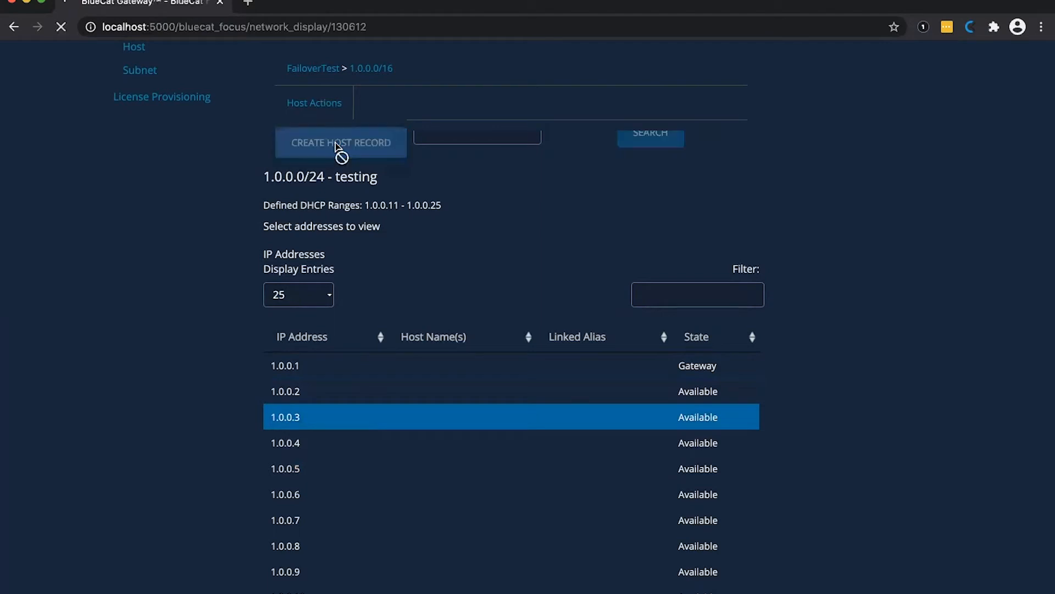
left_click(340, 141)
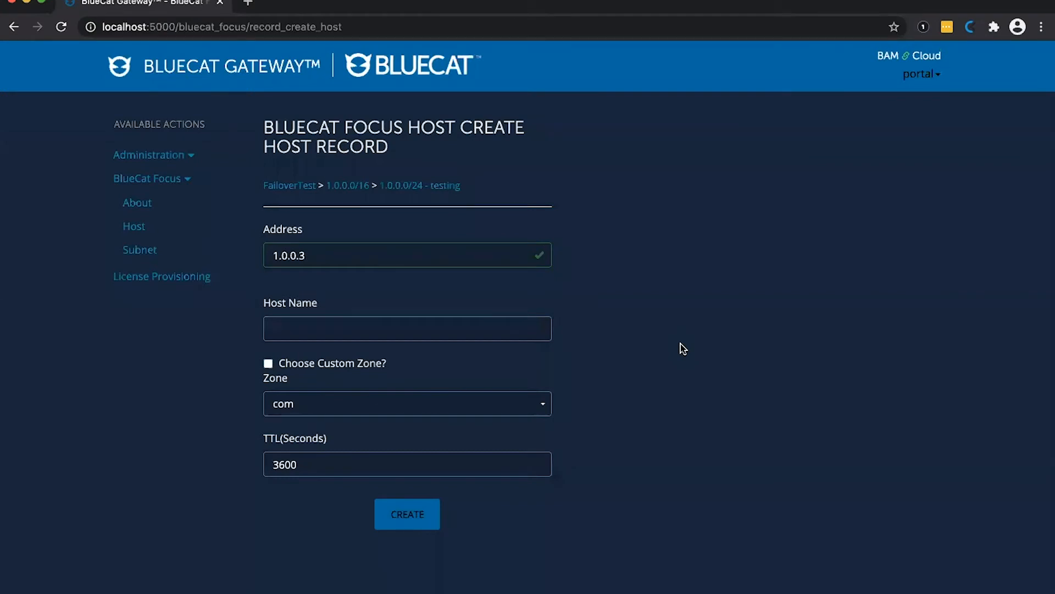
mouse_move(562, 275)
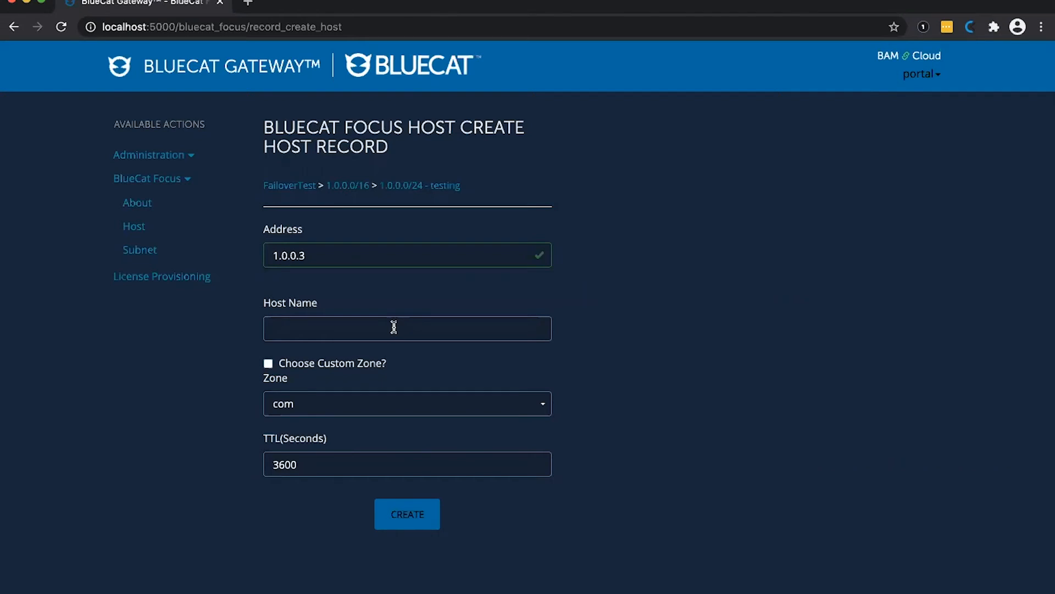
Step: Name the host hackathonhost and choose the custom zone test.com, TTL 3600
type("had")
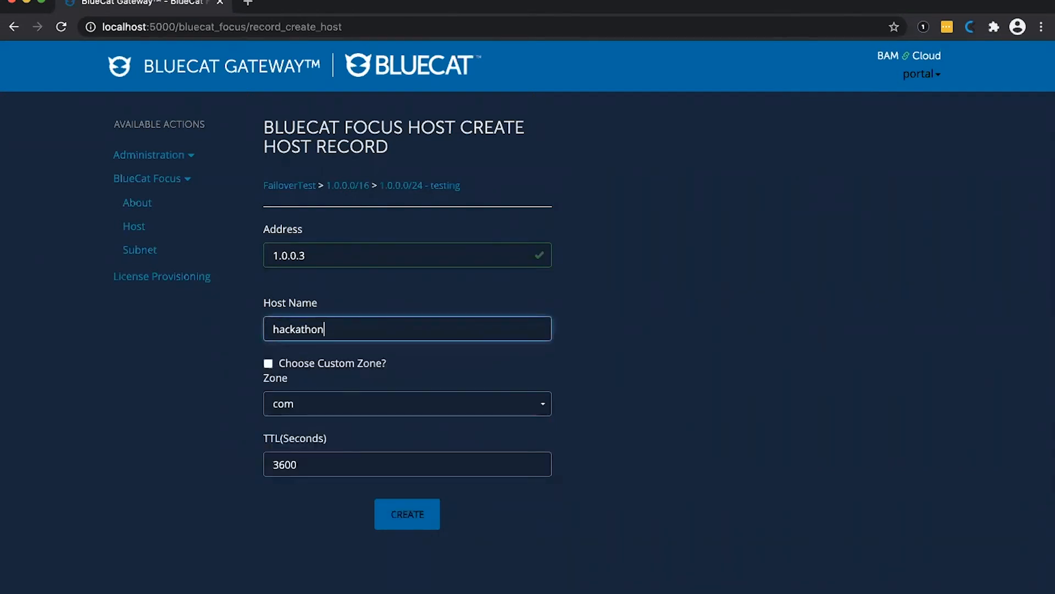
type("host")
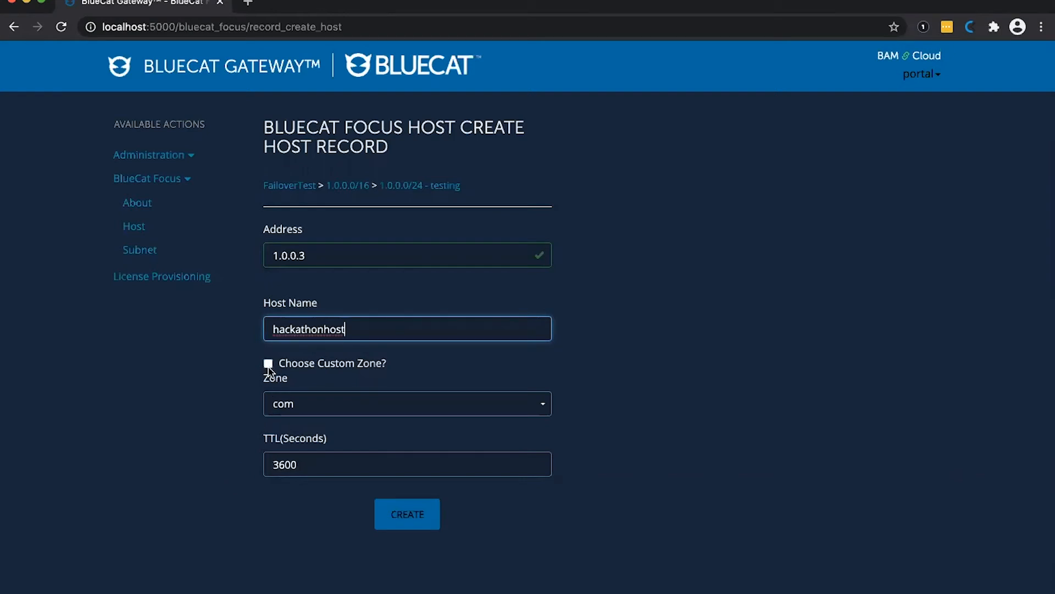
left_click(268, 363)
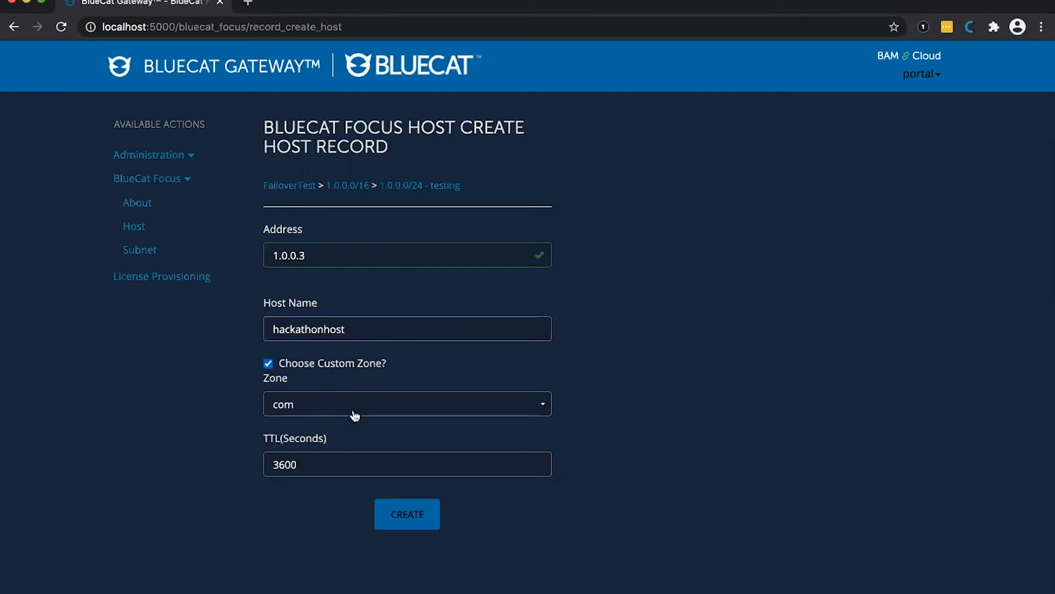
type("testr")
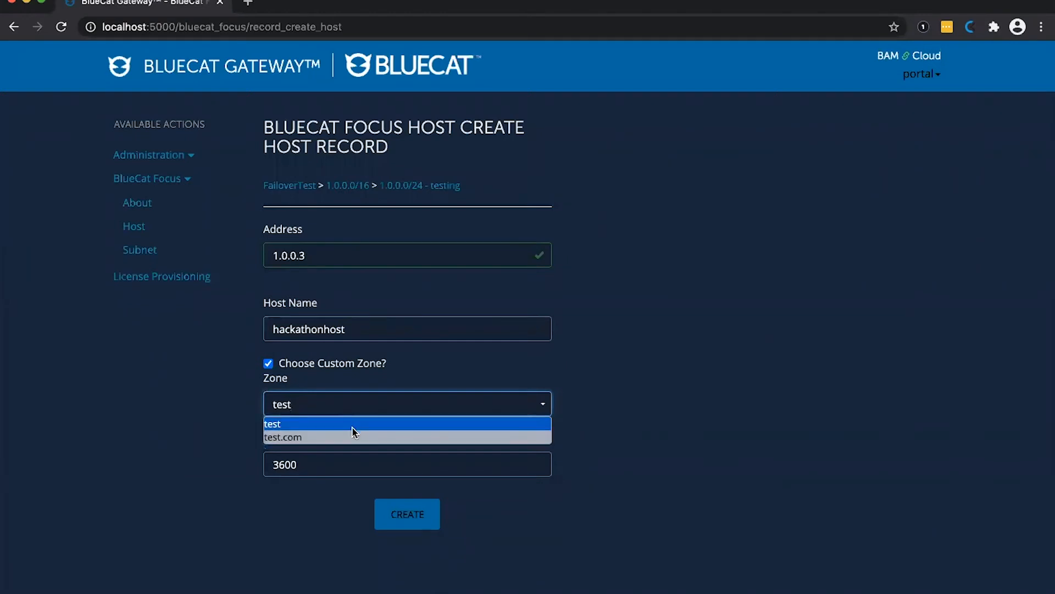
mouse_move(349, 436)
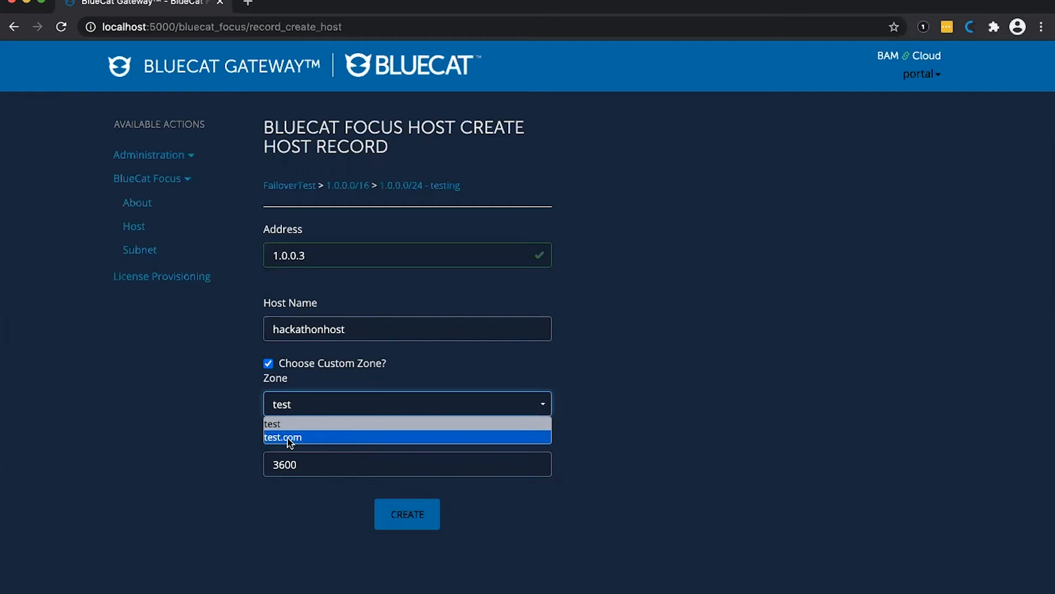
left_click(283, 436)
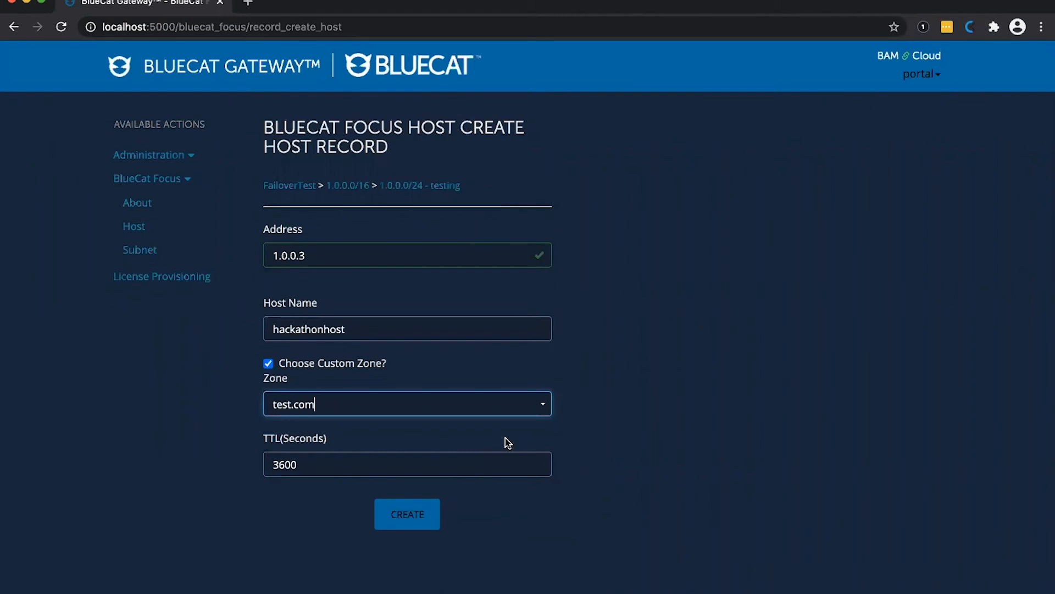
Step: Submit the A record hackathonhost.test.com for 1.0.0.3 and get the success message
left_click(407, 513)
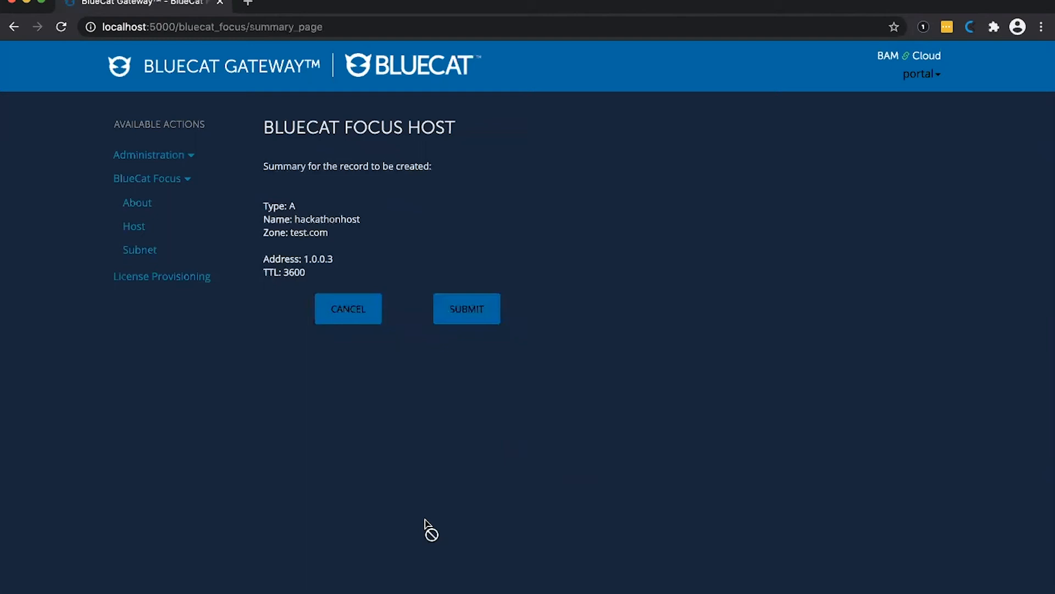
left_click(466, 308)
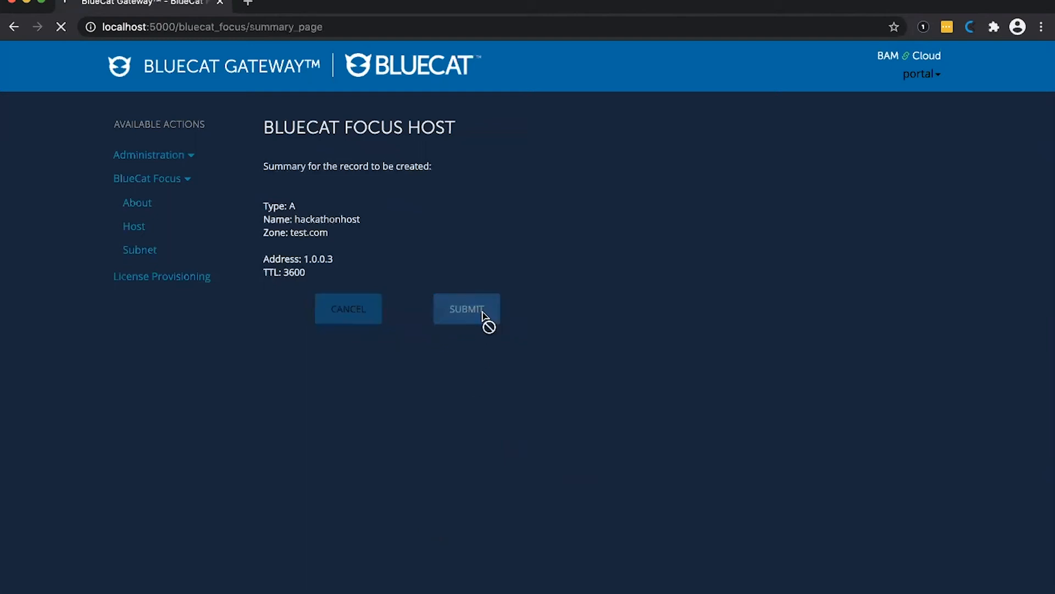
left_click(466, 308)
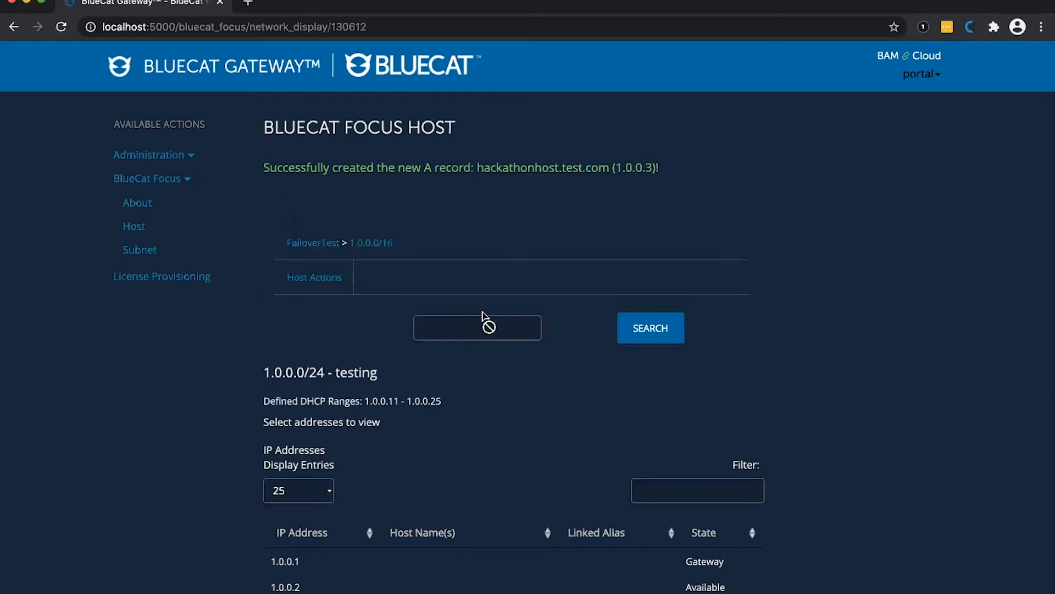
Step: Scroll the confirmation page before returning to the Demo slide
scroll("down", 3)
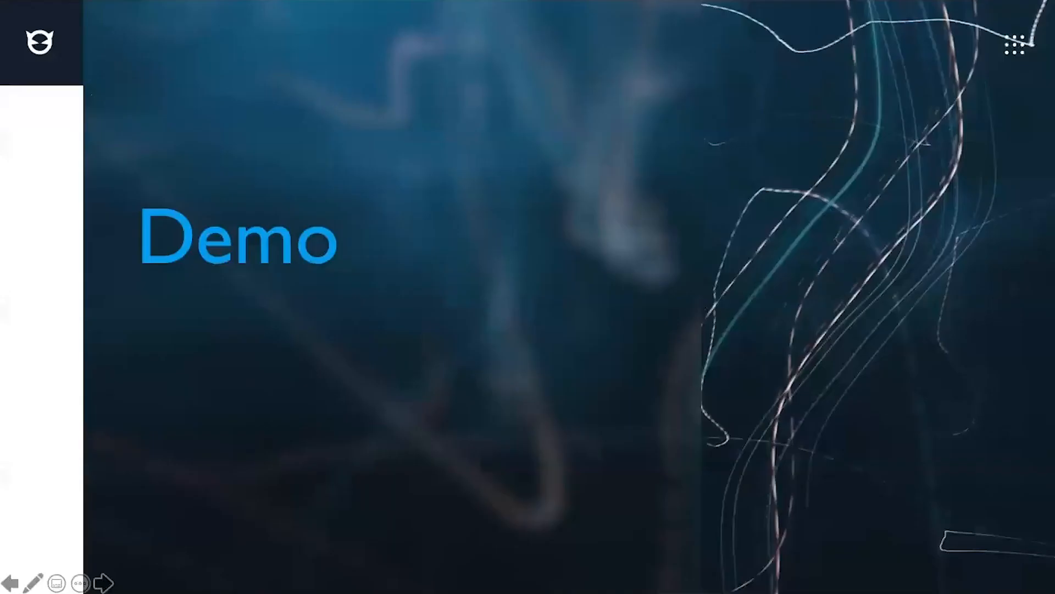
Step: Advance to the 'Gateway: Putting it to work for your organization' slide
left_click(103, 583)
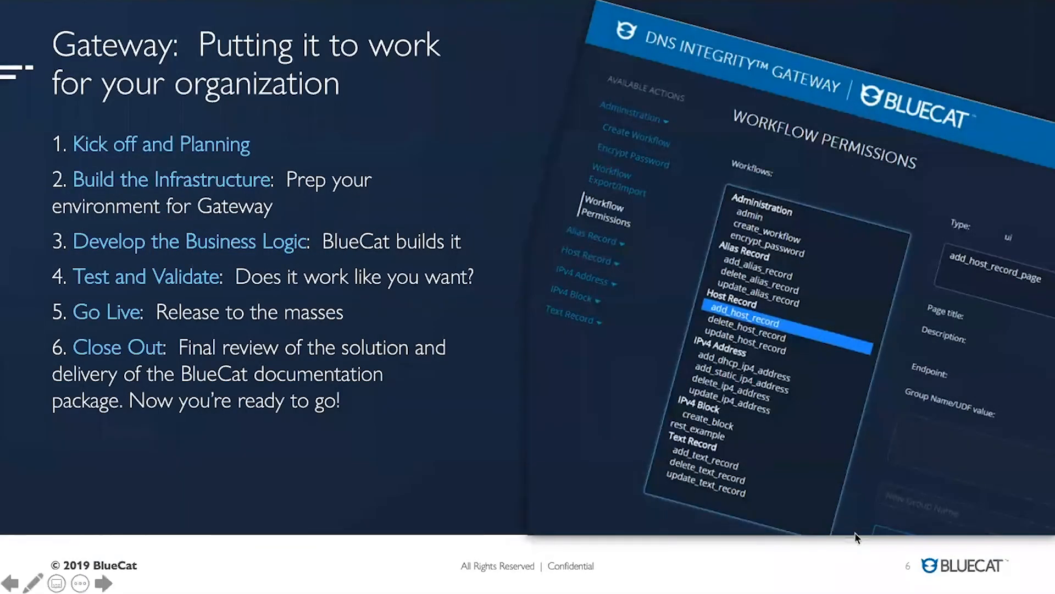